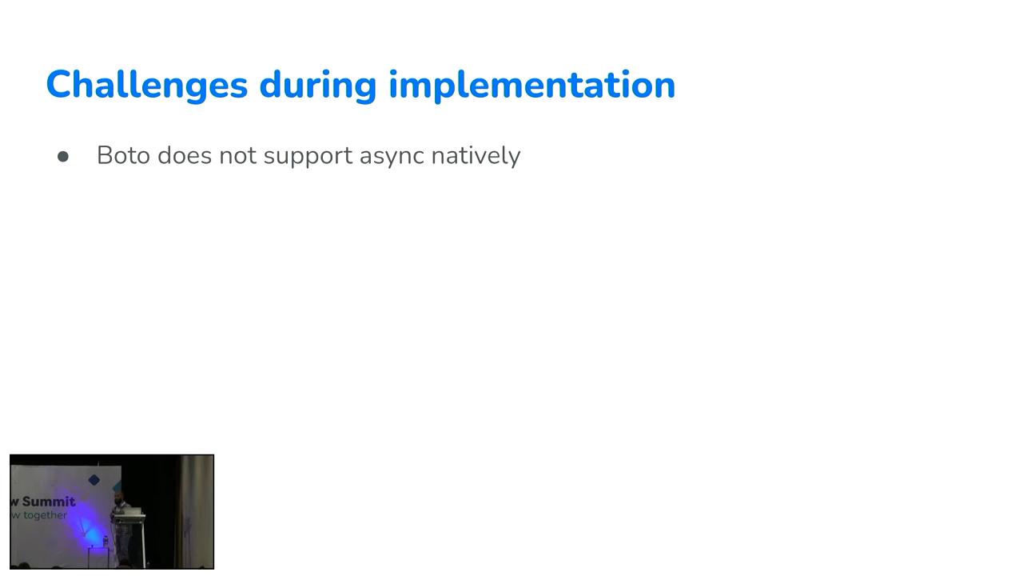
pyautogui.press('Right')
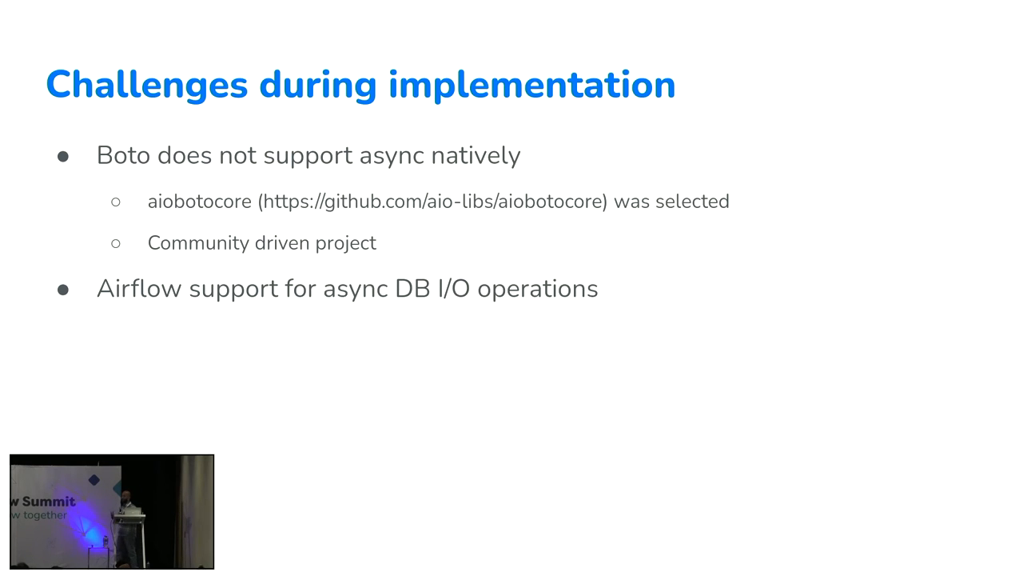
pyautogui.press('Right')
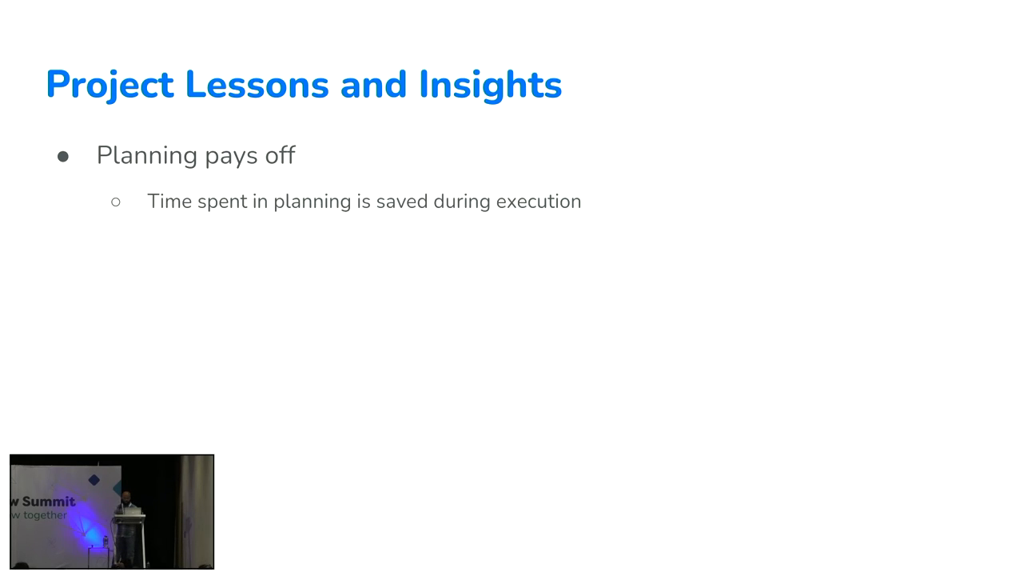